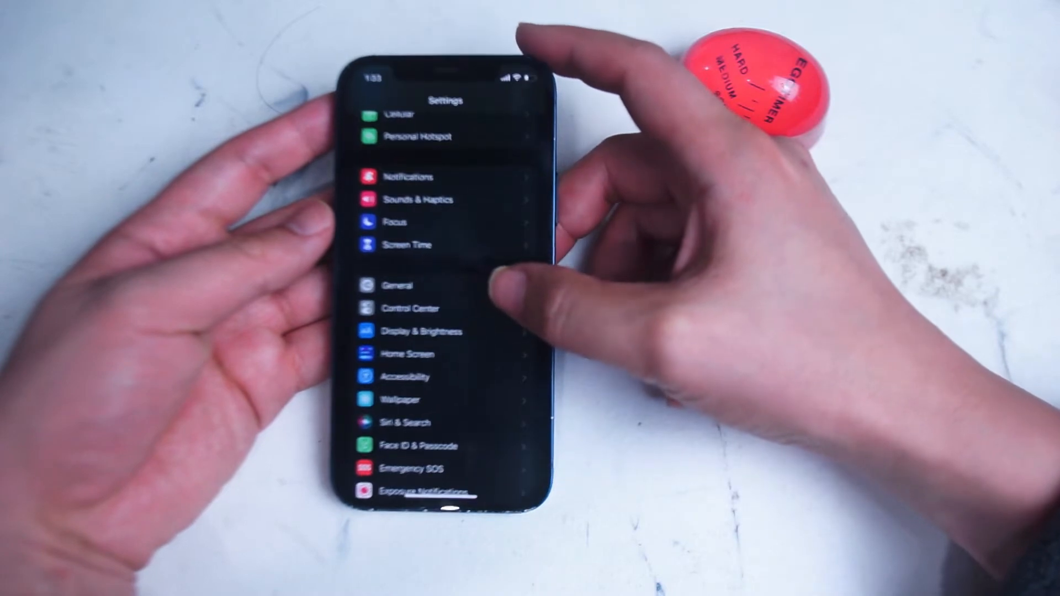
# Scroll down the Settings list to reach Siri & Search.
pyautogui.scroll(-3)
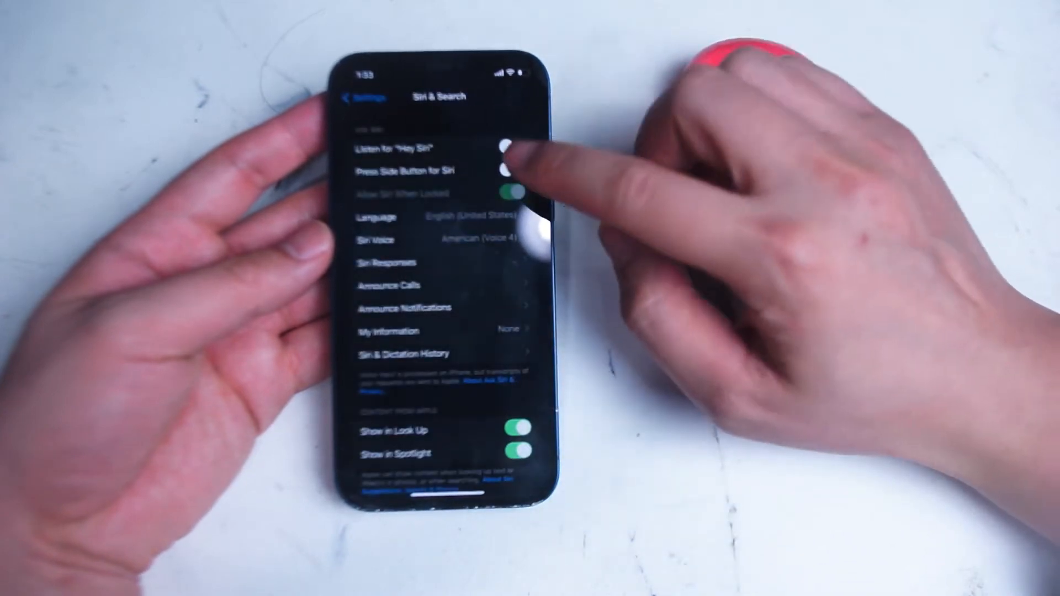
pyautogui.click(511, 170)
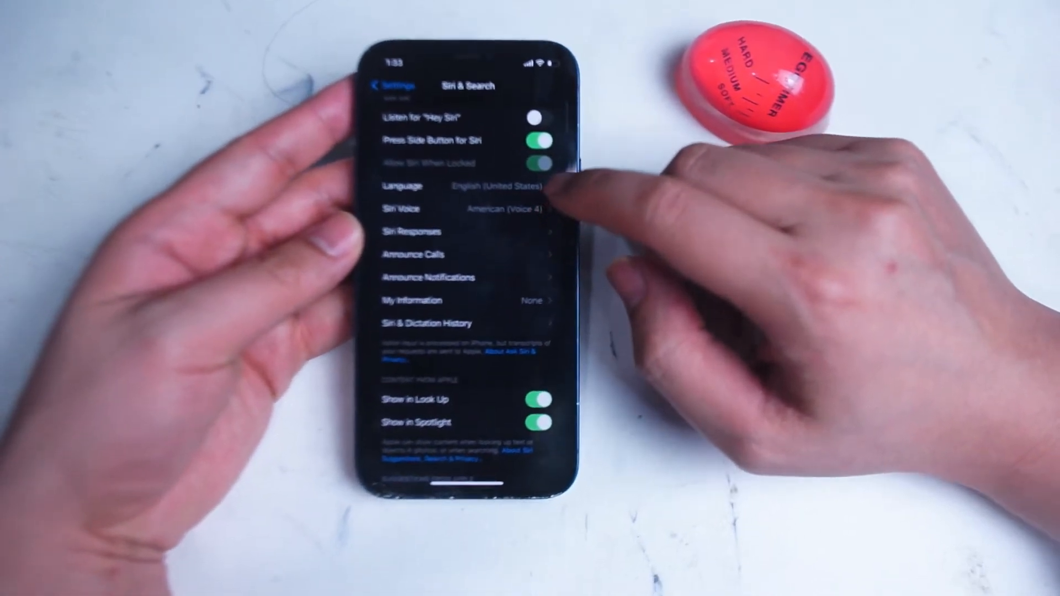
pyautogui.click(467, 208)
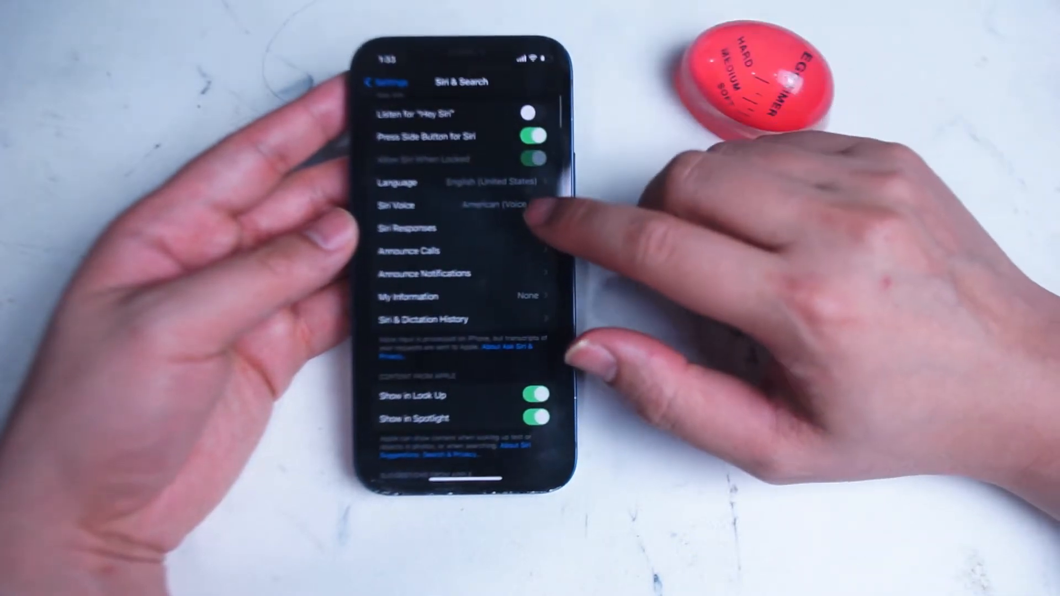
pyautogui.click(407, 228)
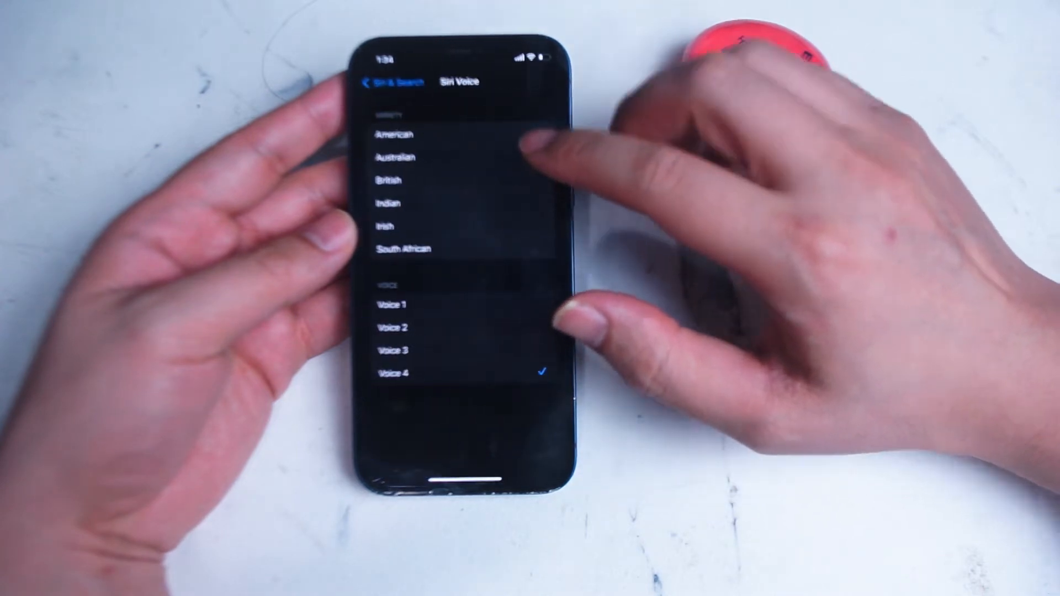
pyautogui.click(370, 82)
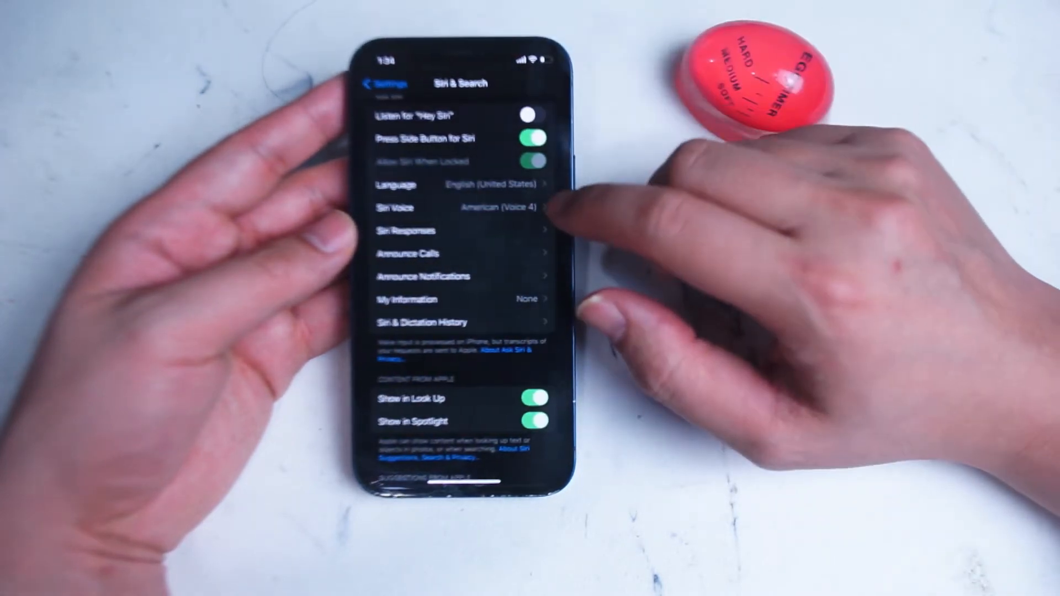
# View the Announce Calls options, set to Headphones Only, then return.
pyautogui.scroll(3)
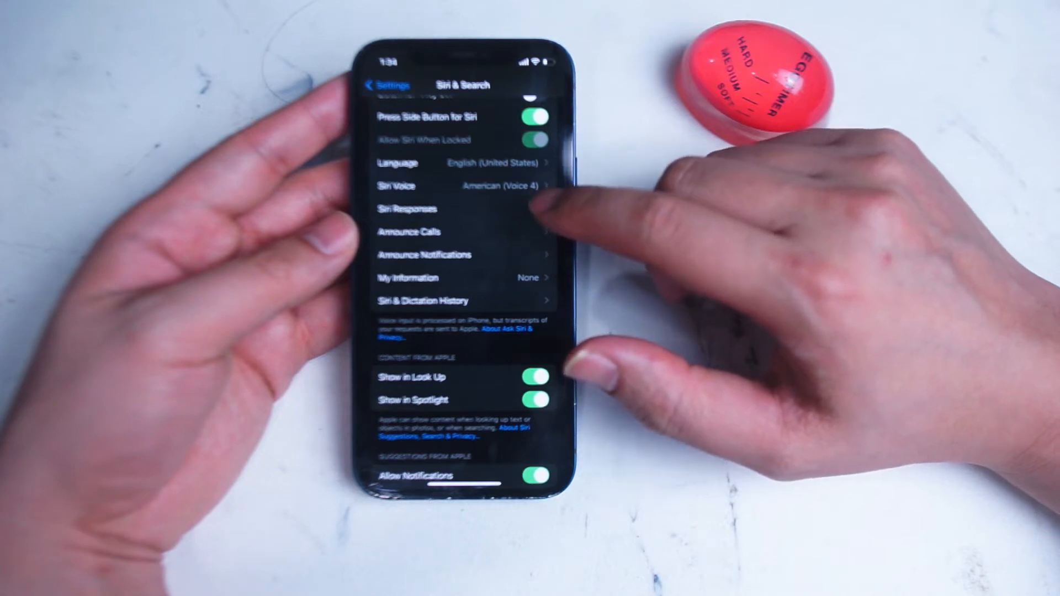
pyautogui.click(409, 231)
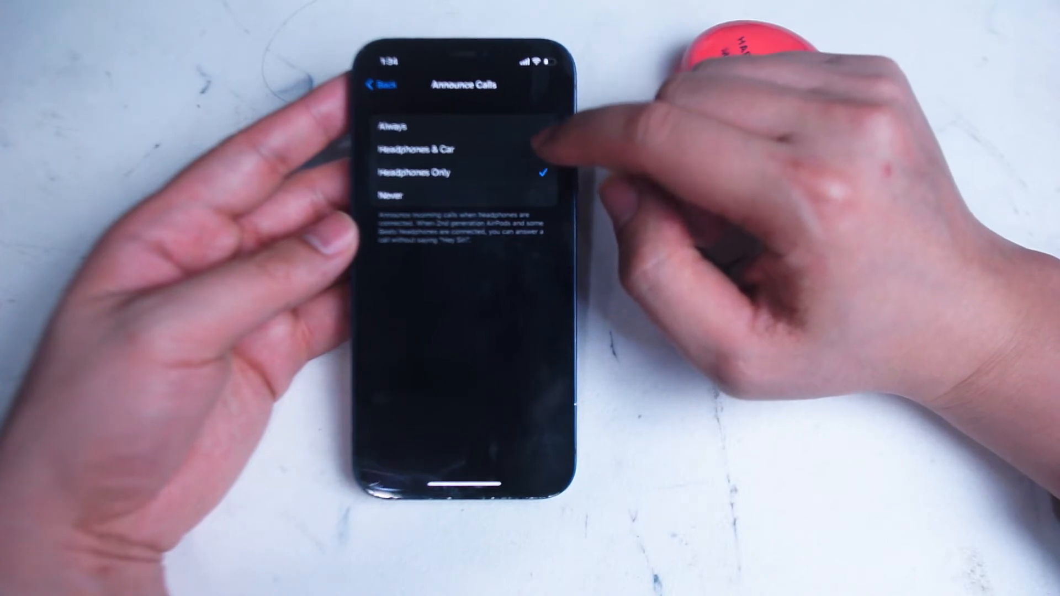
pyautogui.click(380, 83)
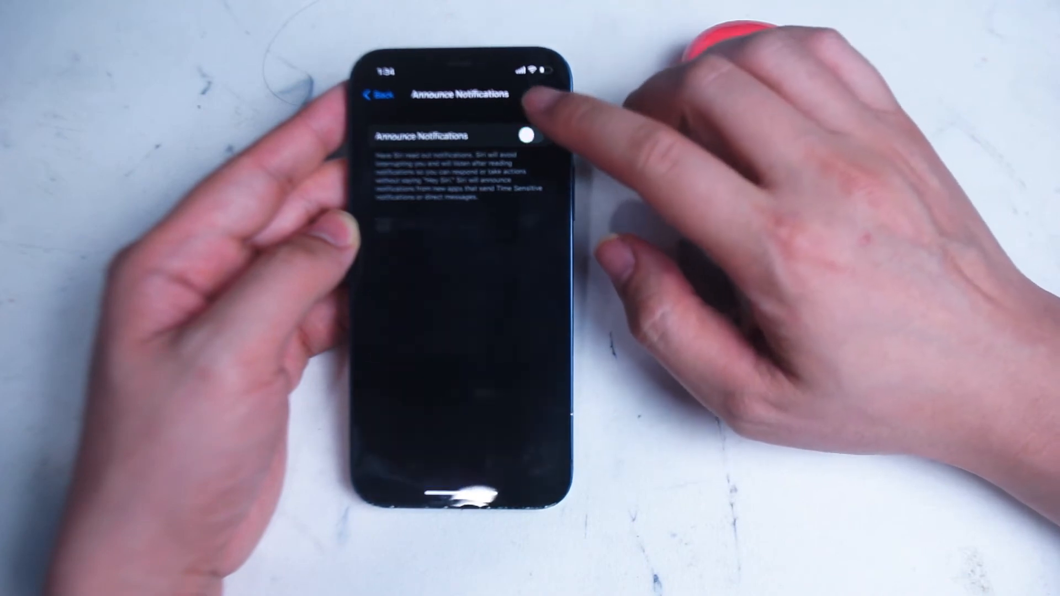
# Look at the Siri & Dictation History page and return to Siri & Search.
pyautogui.click(532, 134)
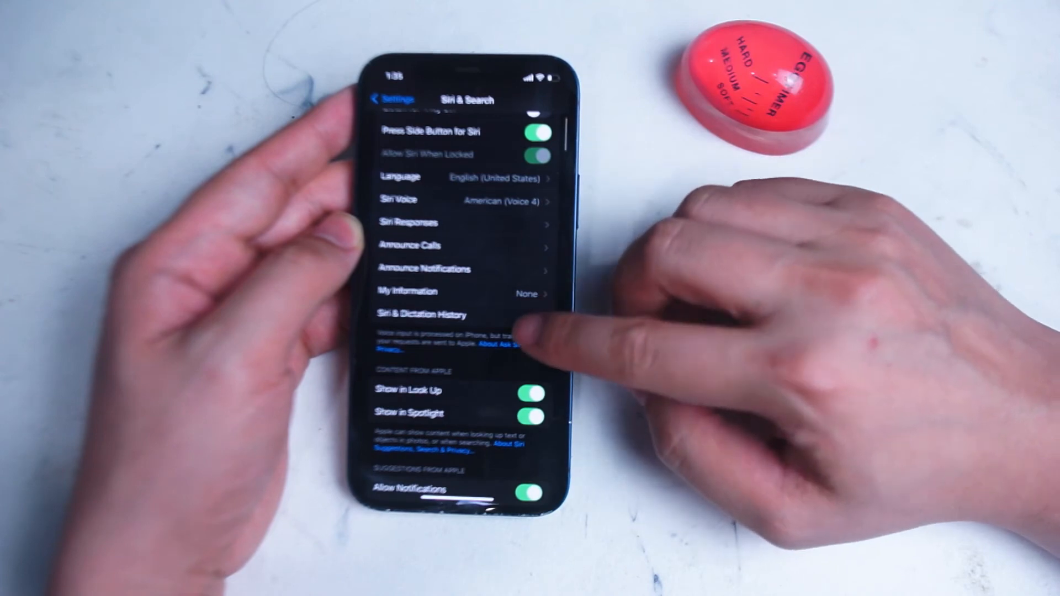
pyautogui.click(433, 314)
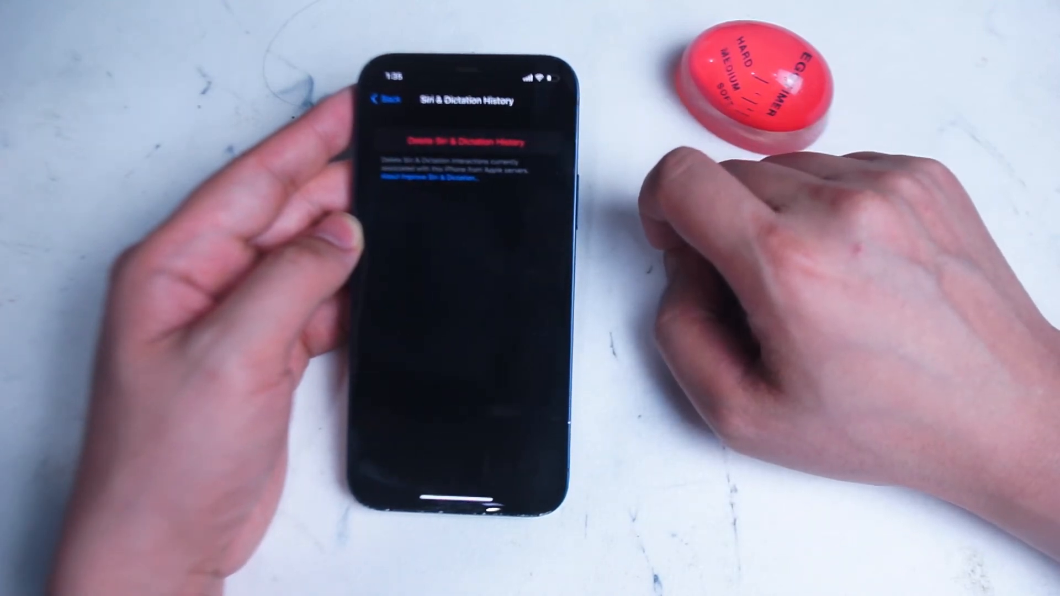
pyautogui.click(387, 100)
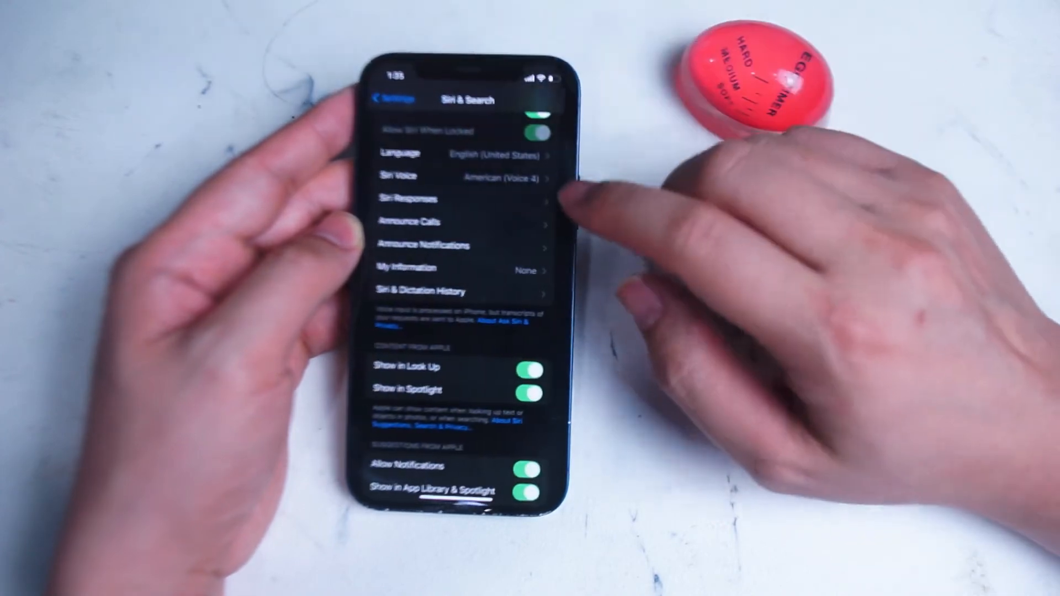
pyautogui.scroll(-3)
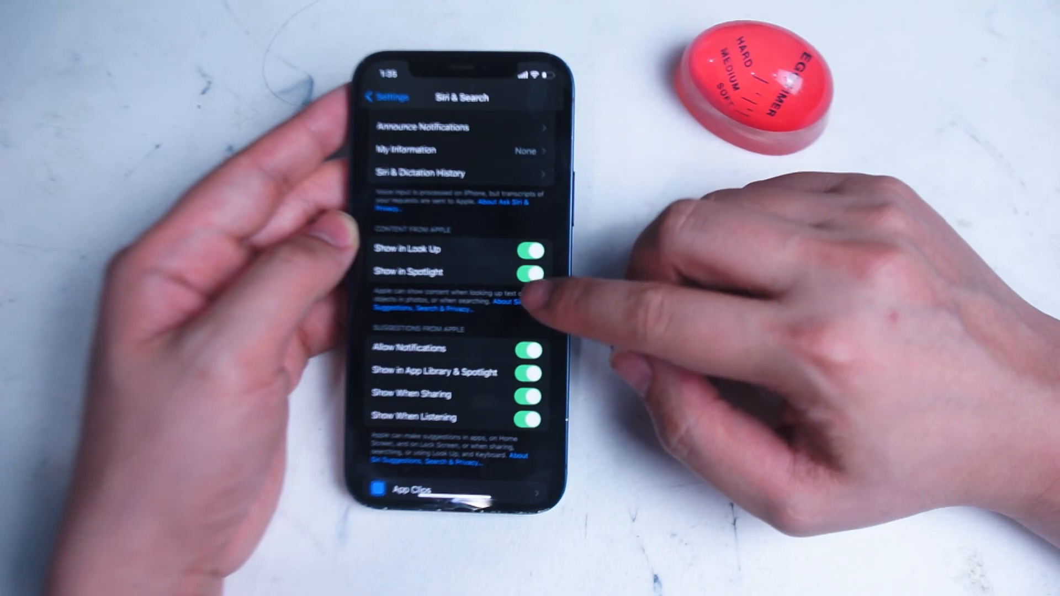
pyautogui.click(530, 273)
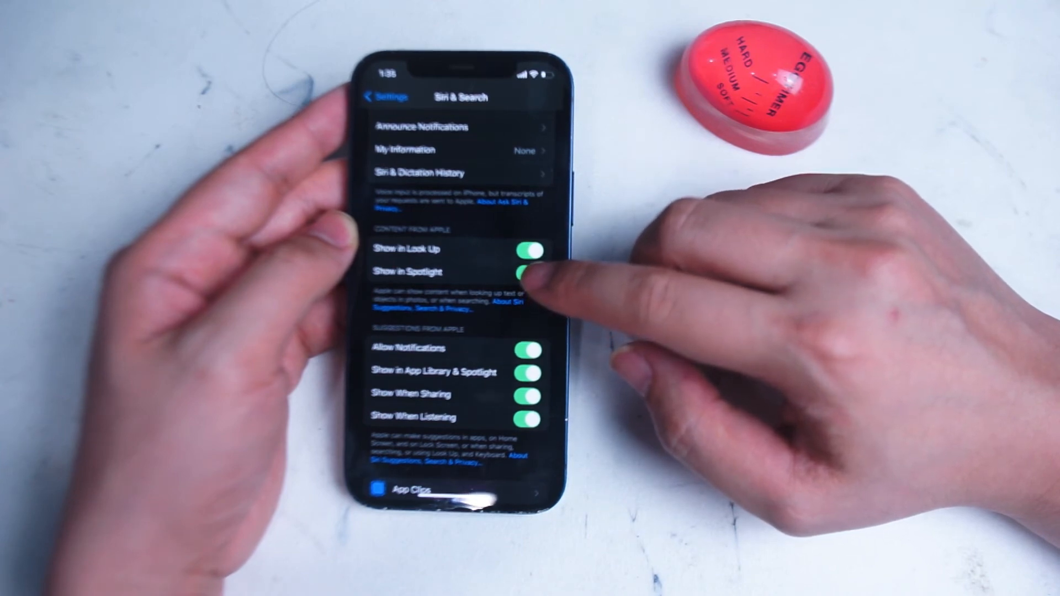
pyautogui.click(530, 272)
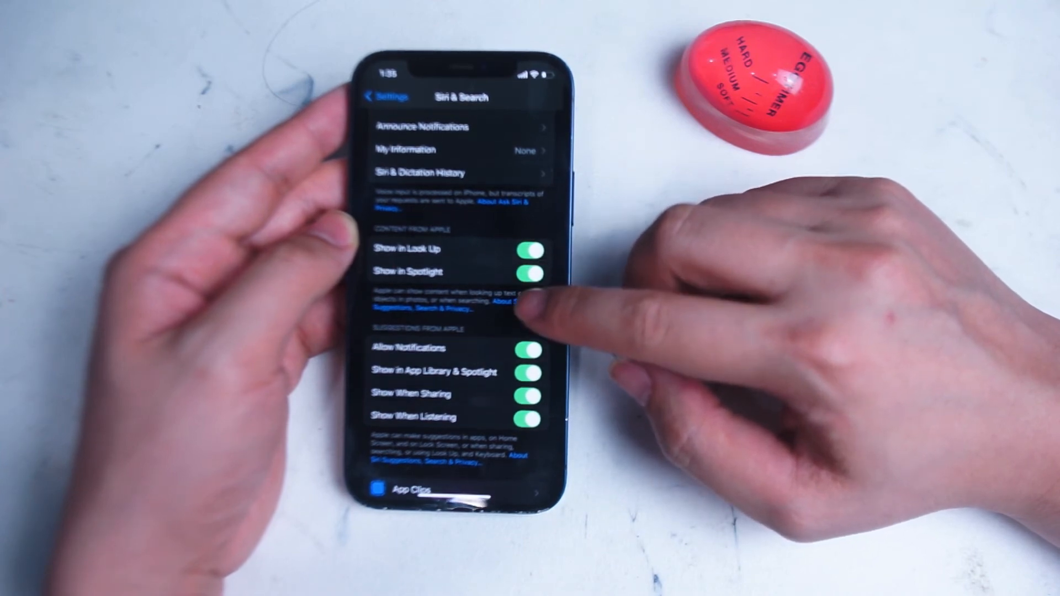